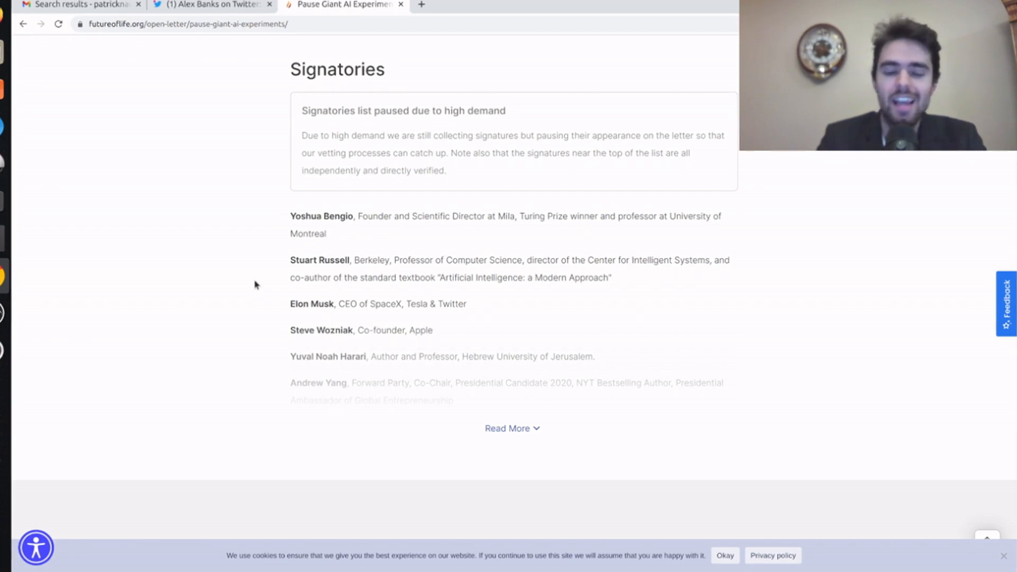
scroll(up, 3)
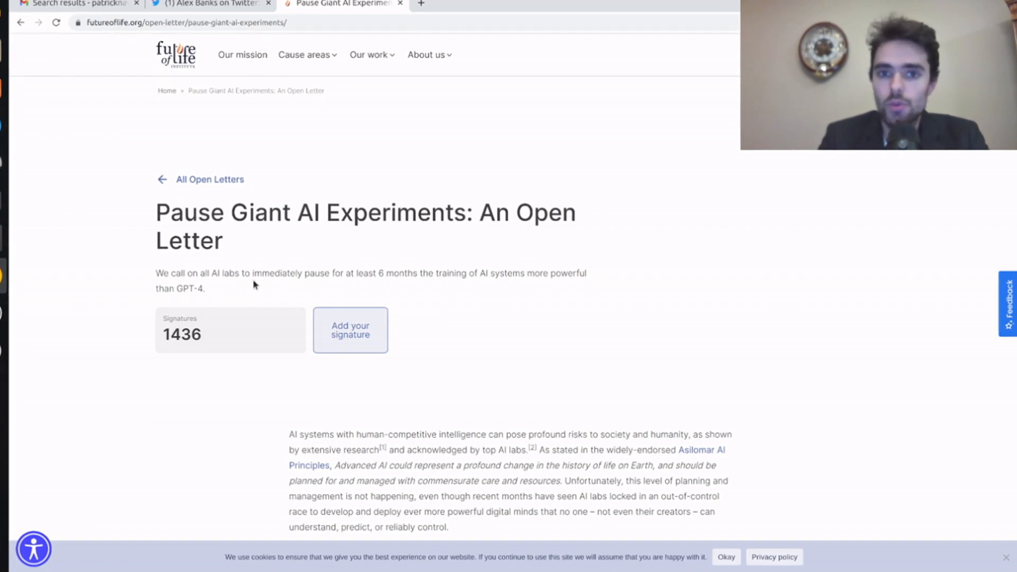
scroll(down, 3)
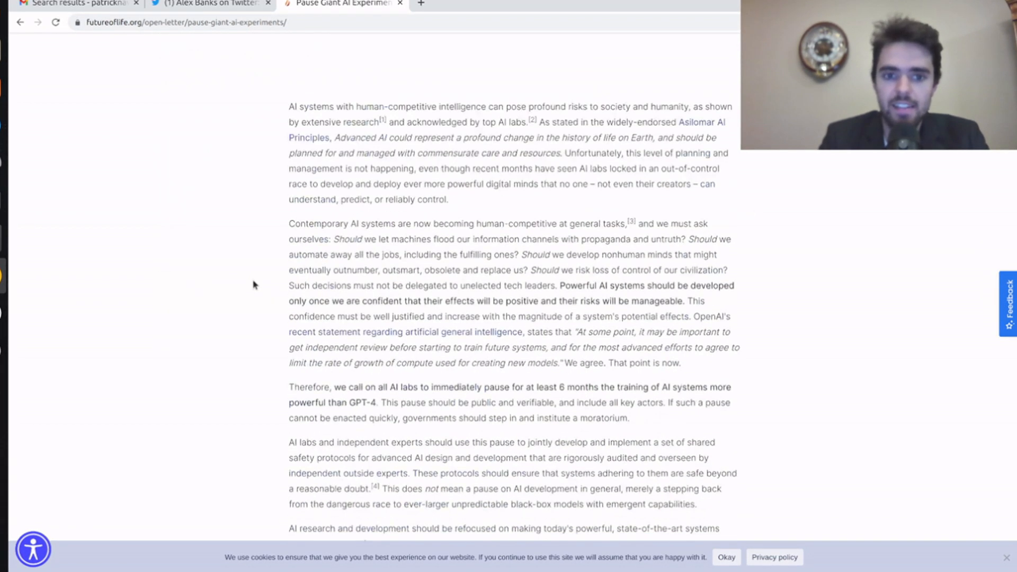
scroll(up, 3)
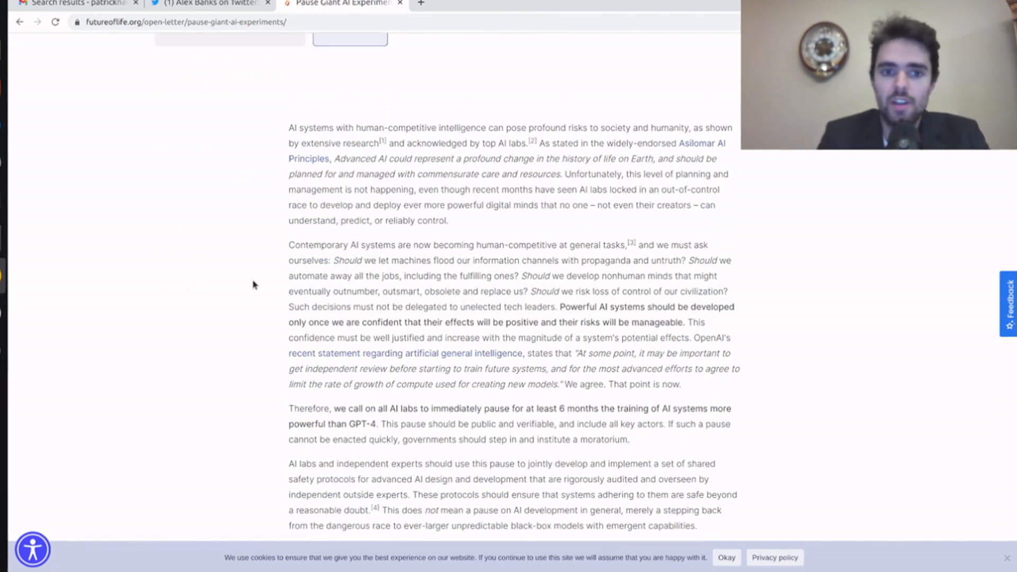
scroll(up, 3)
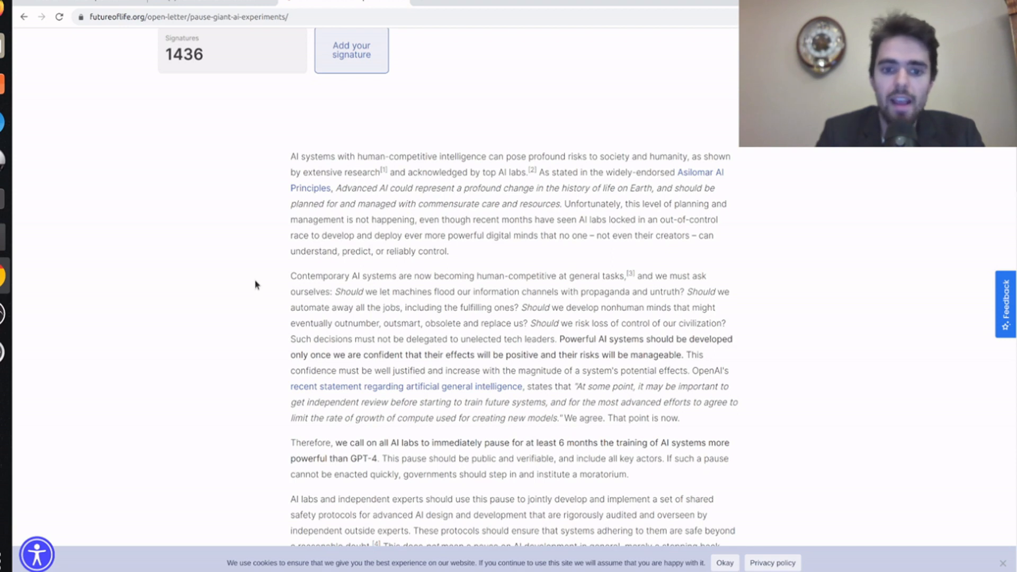
scroll(down, 3)
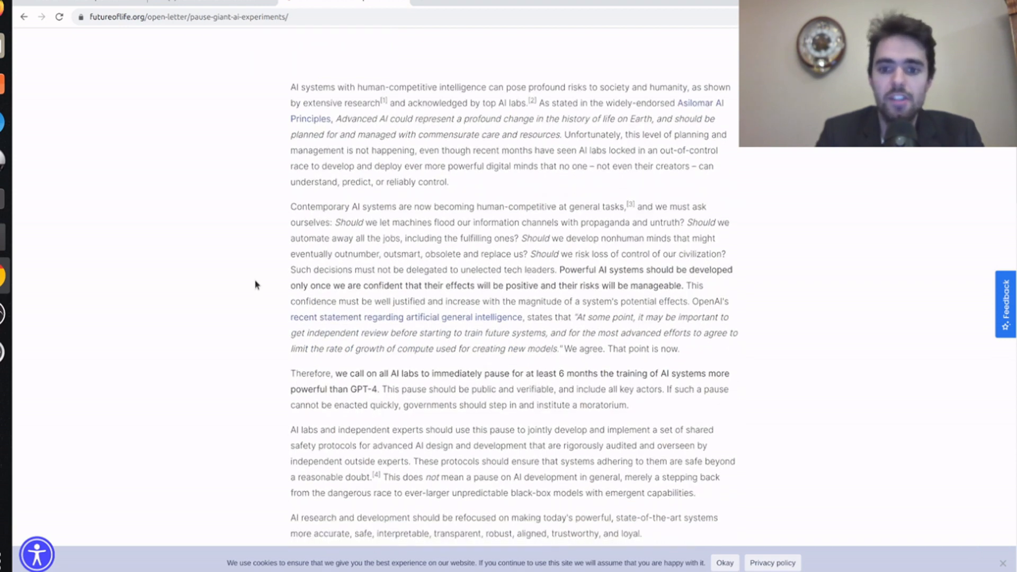
scroll(down, 3)
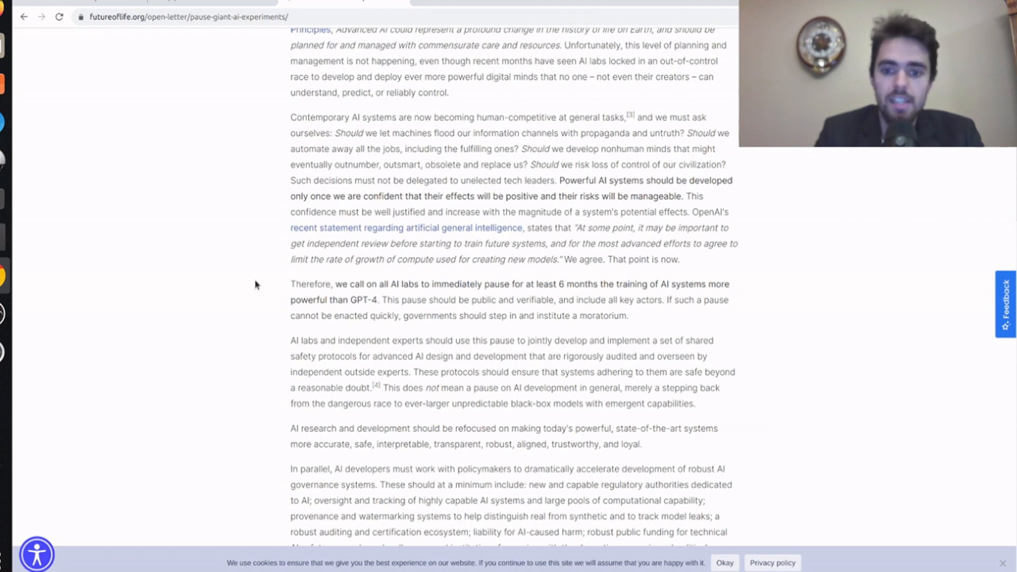
scroll(down, 3)
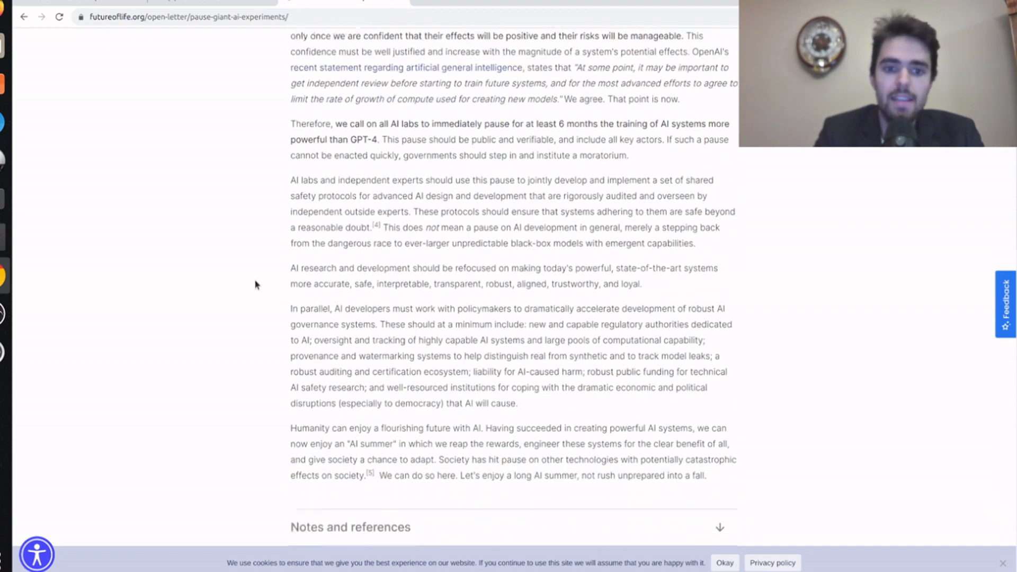
scroll(down, 3)
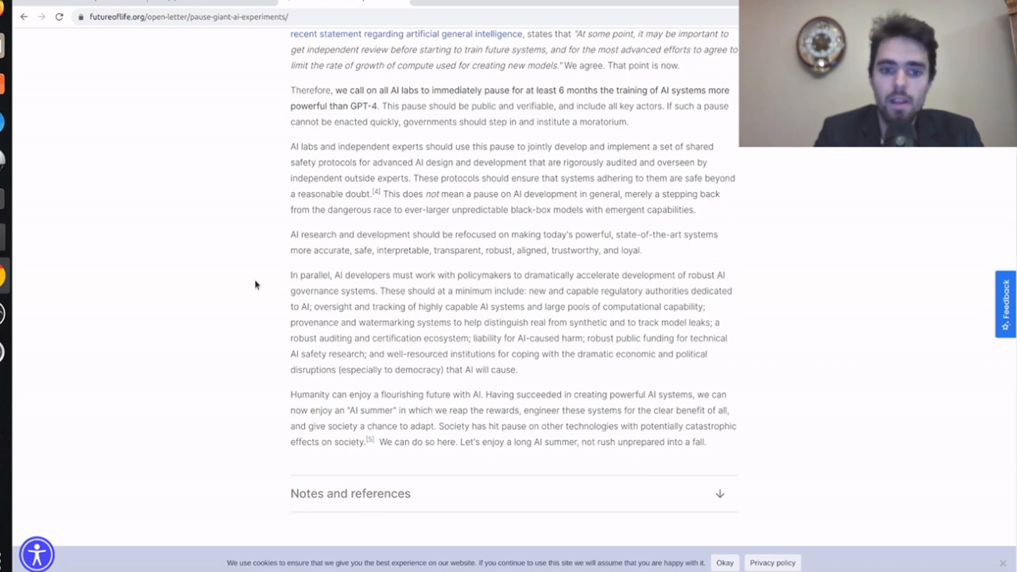
scroll(down, 3)
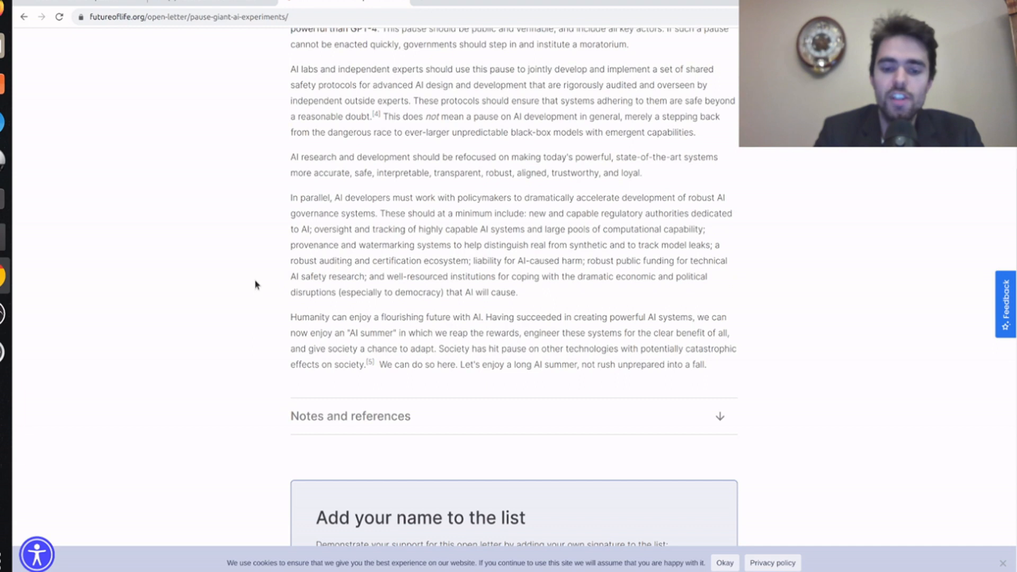
scroll(down, 3)
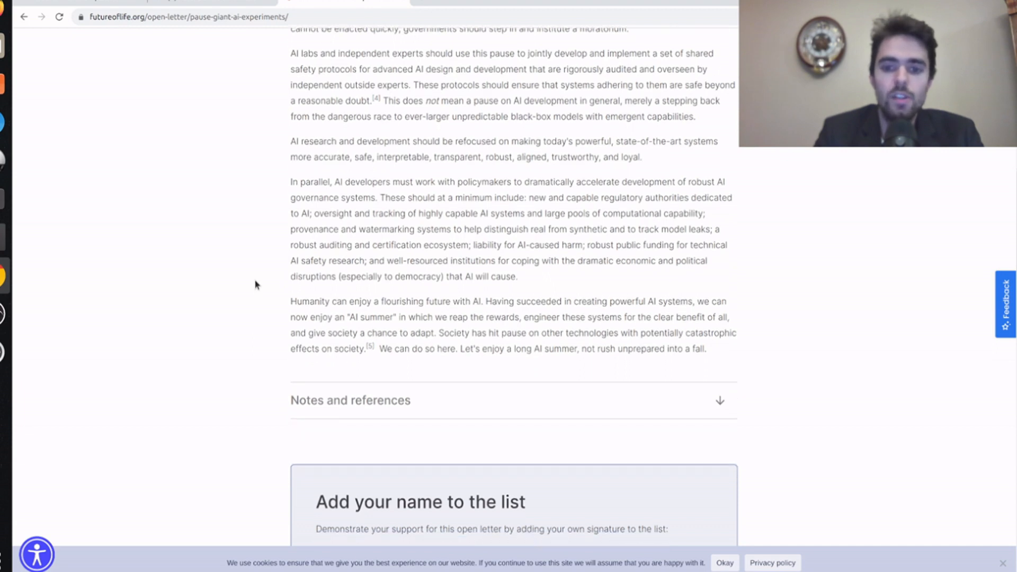
scroll(down, 3)
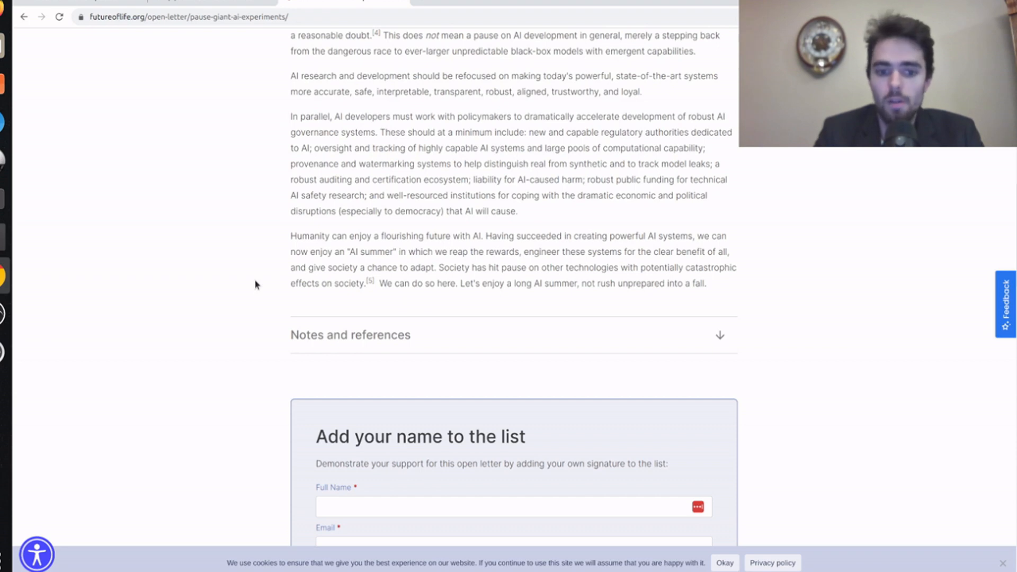
scroll(up, 3)
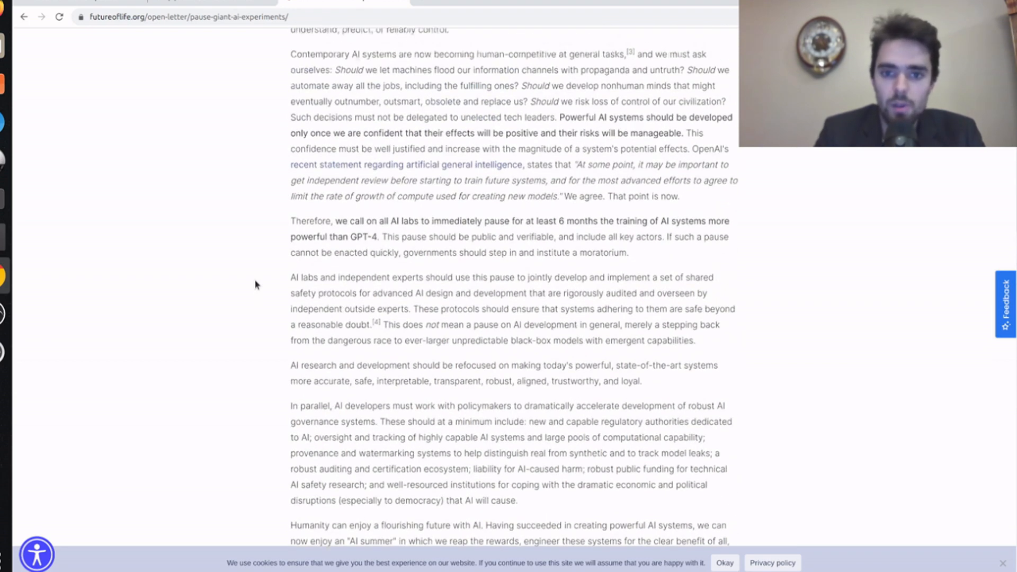
scroll(up, 3)
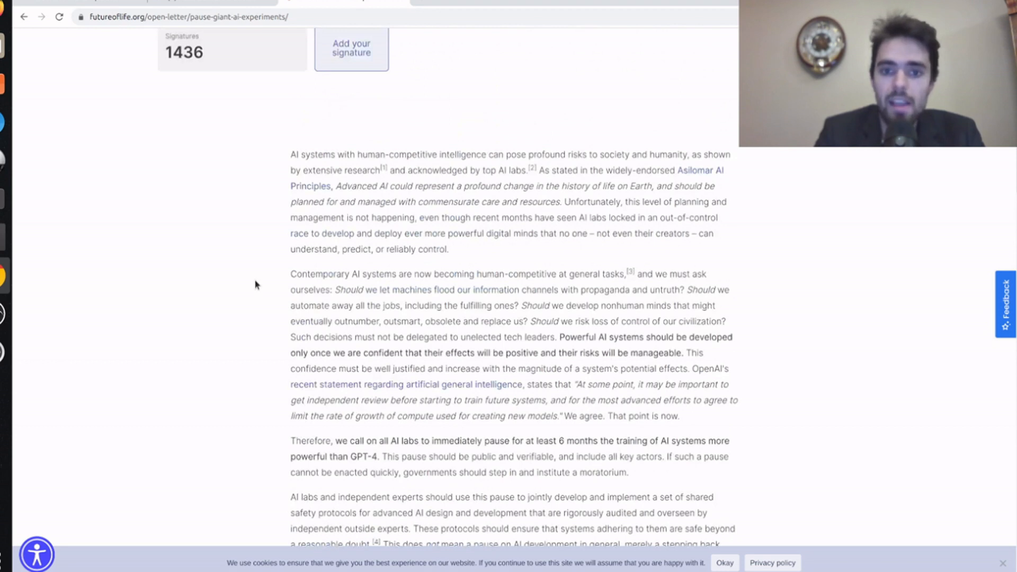
scroll(down, 3)
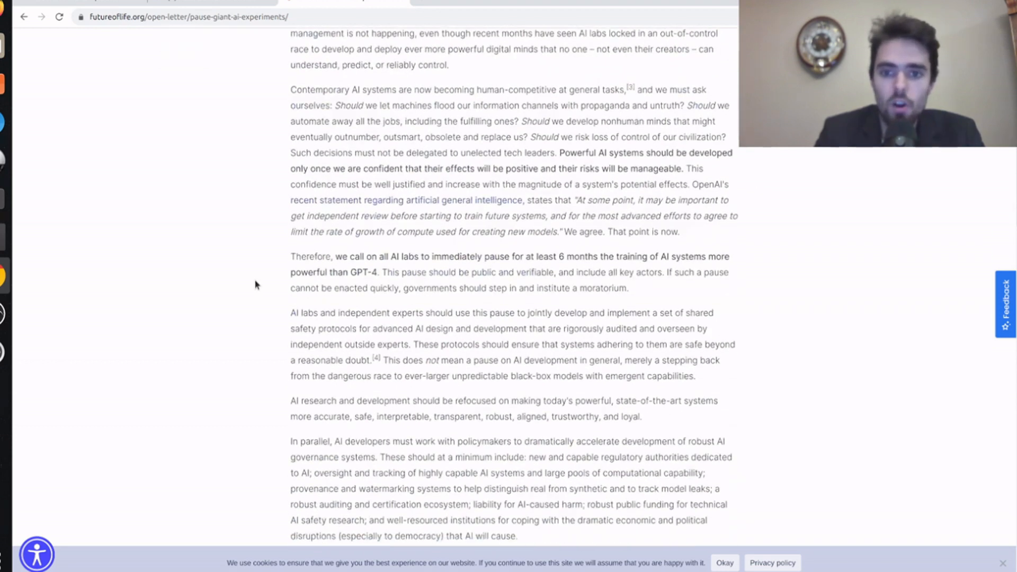
scroll(down, 3)
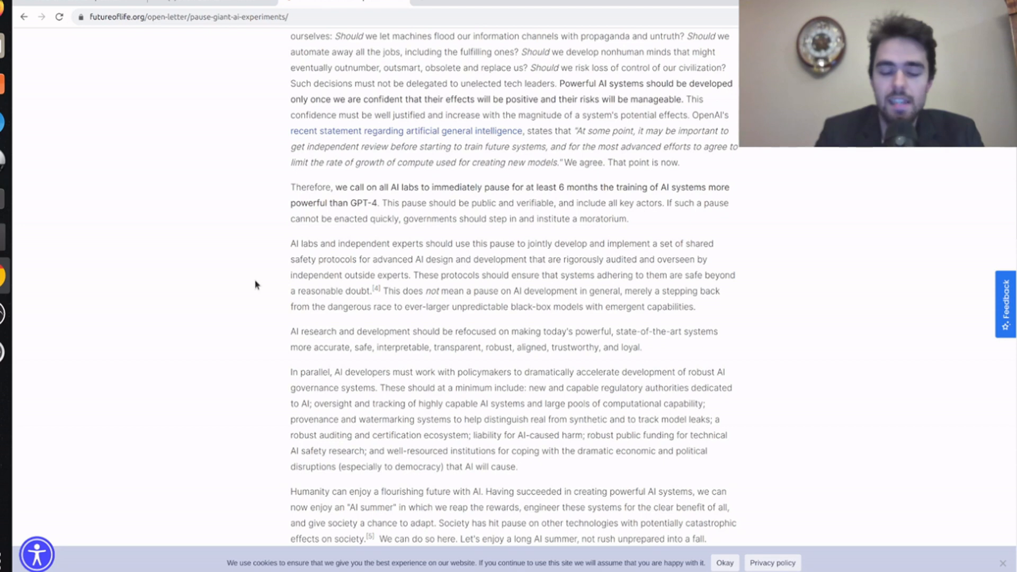
scroll(down, 3)
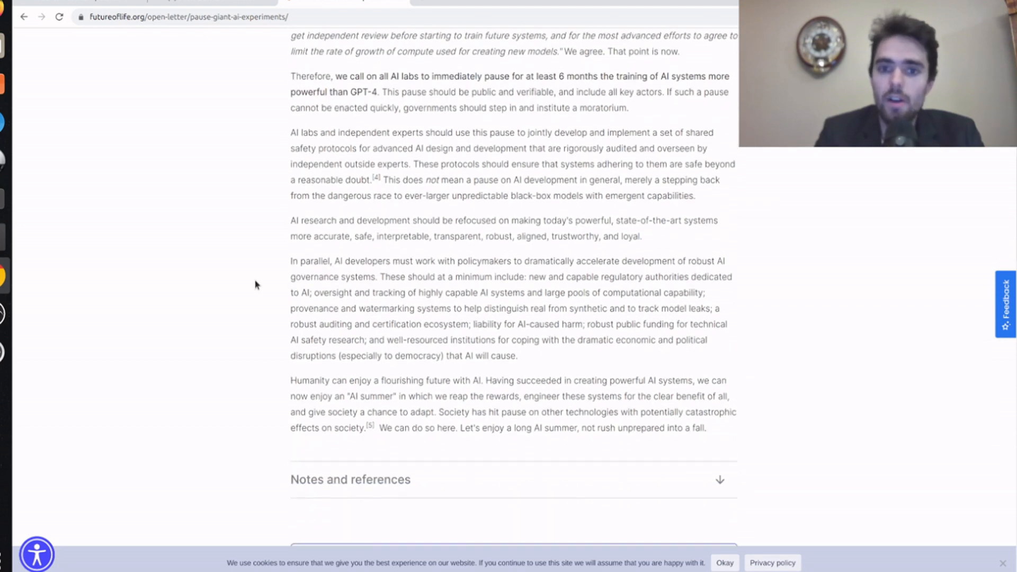
scroll(up, 3)
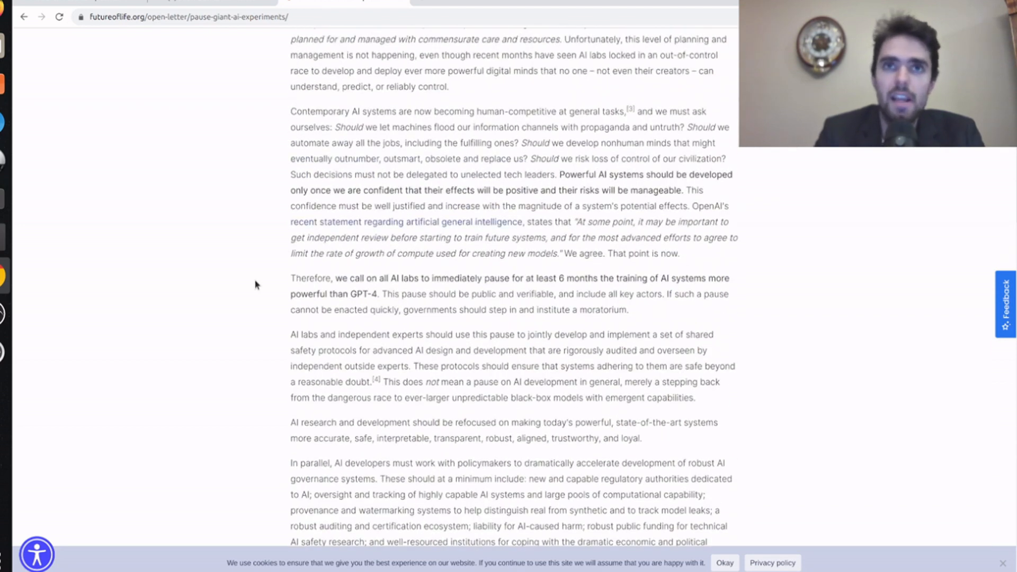
scroll(down, 3)
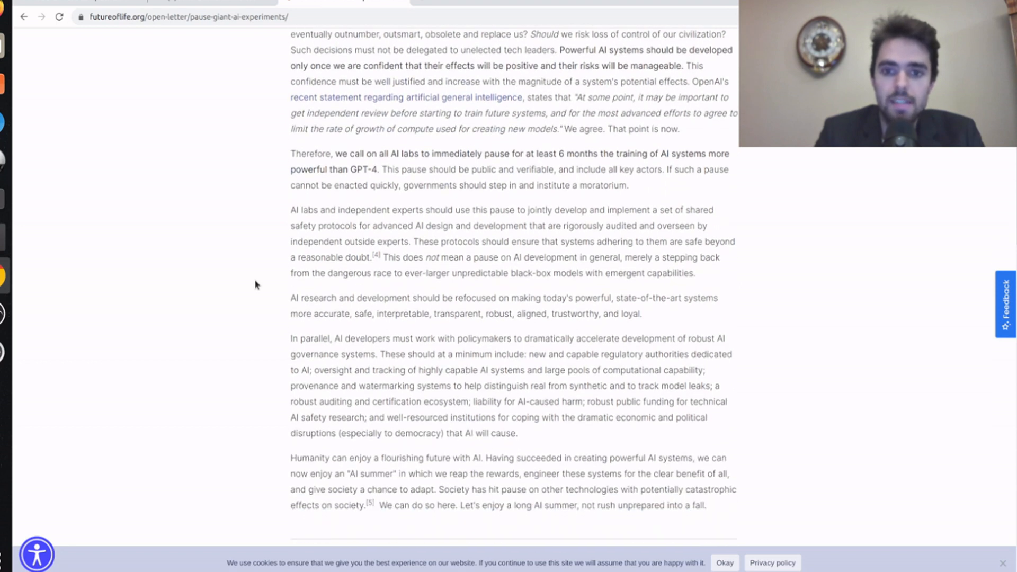
scroll(up, 3)
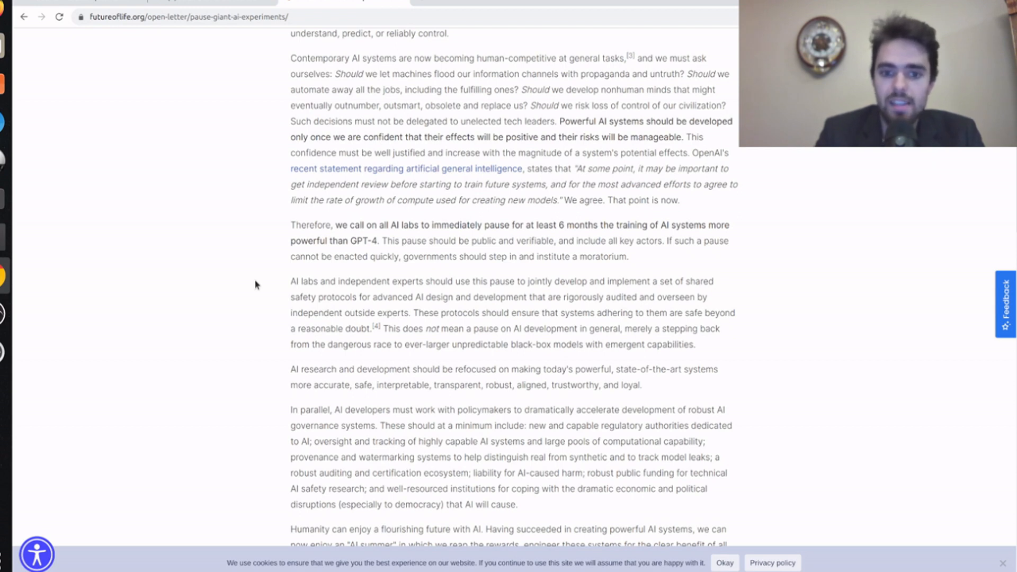
scroll(down, 3)
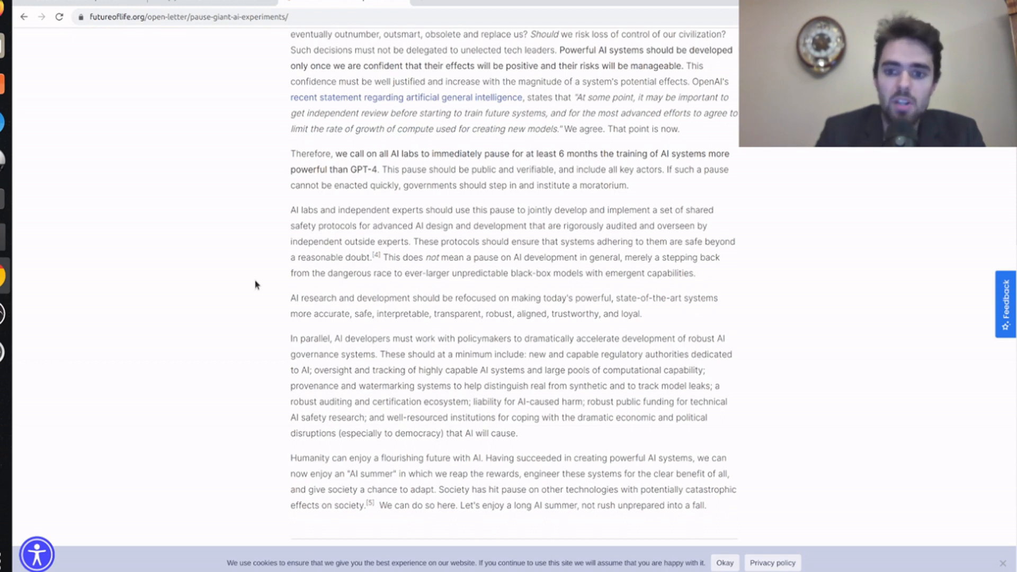
scroll(up, 3)
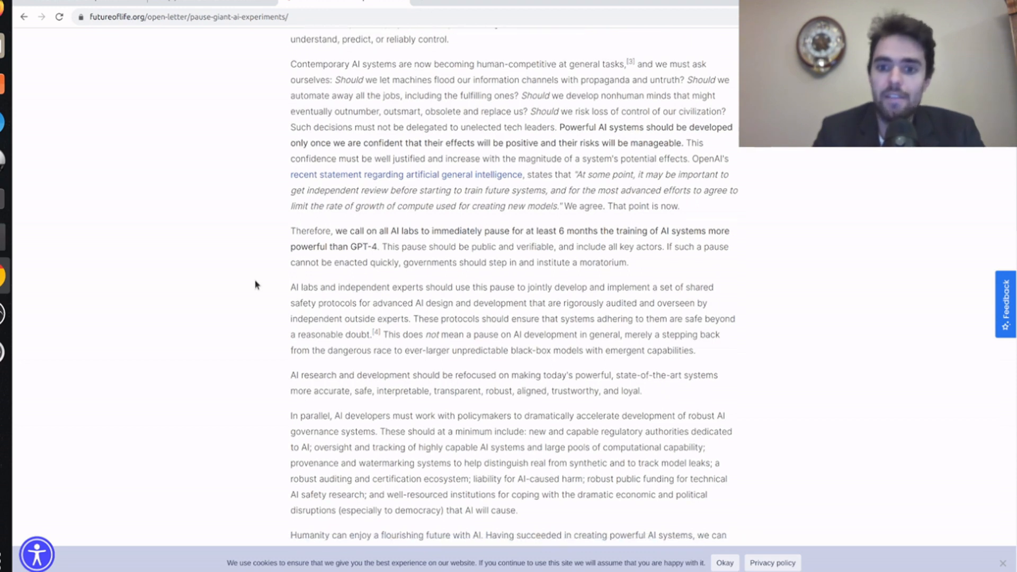
scroll(down, 3)
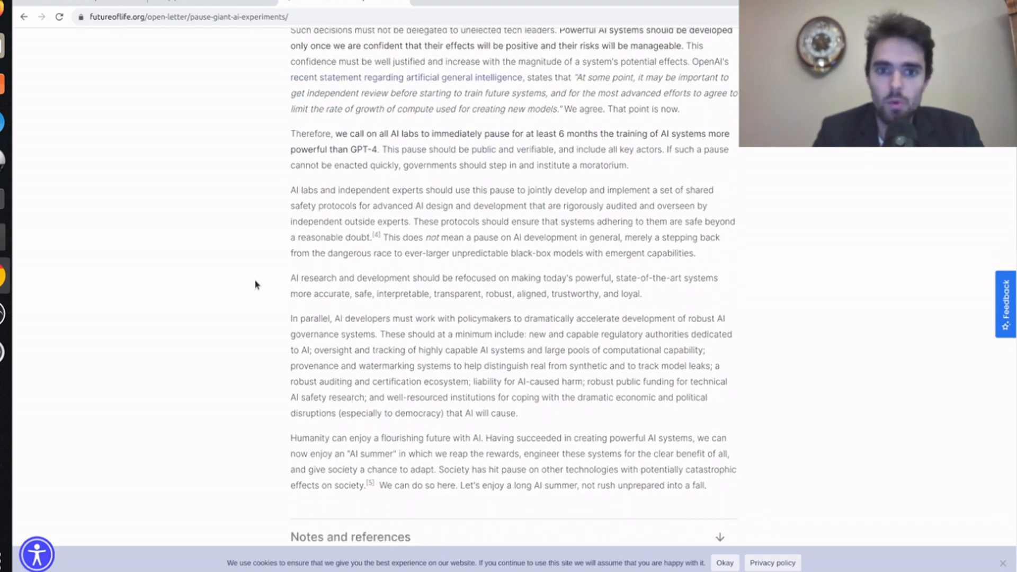
scroll(up, 3)
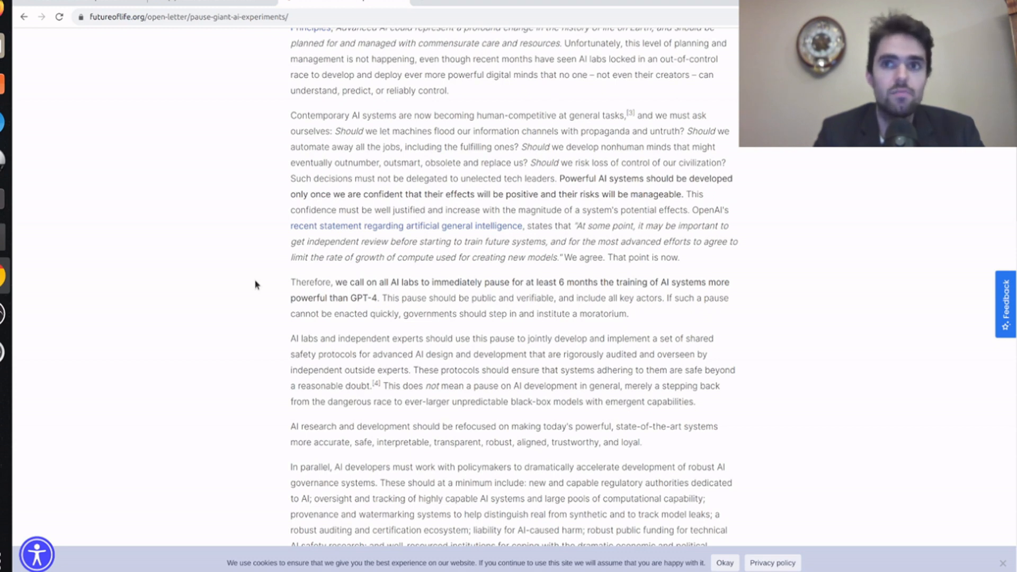
scroll(up, 3)
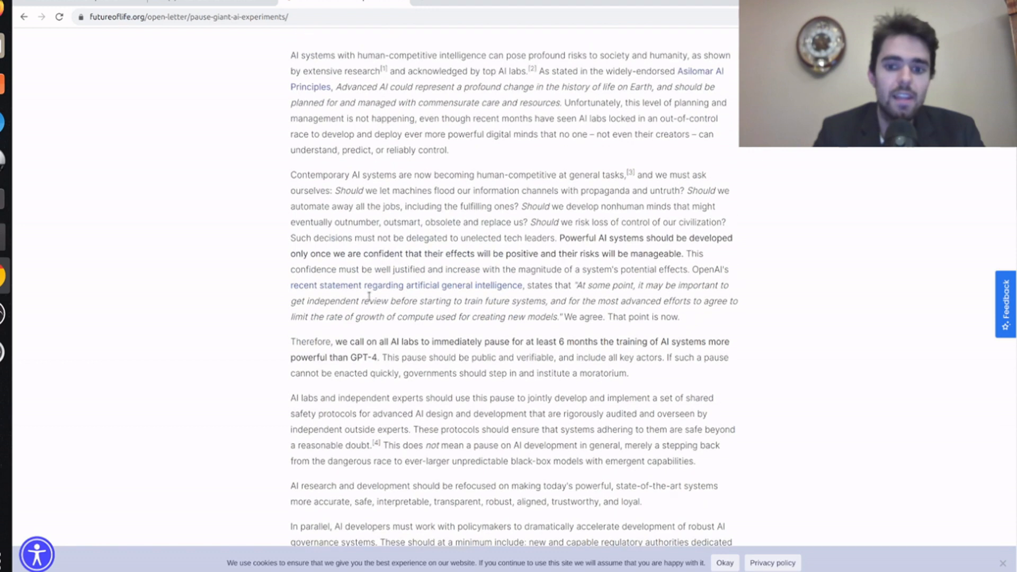
scroll(up, 3)
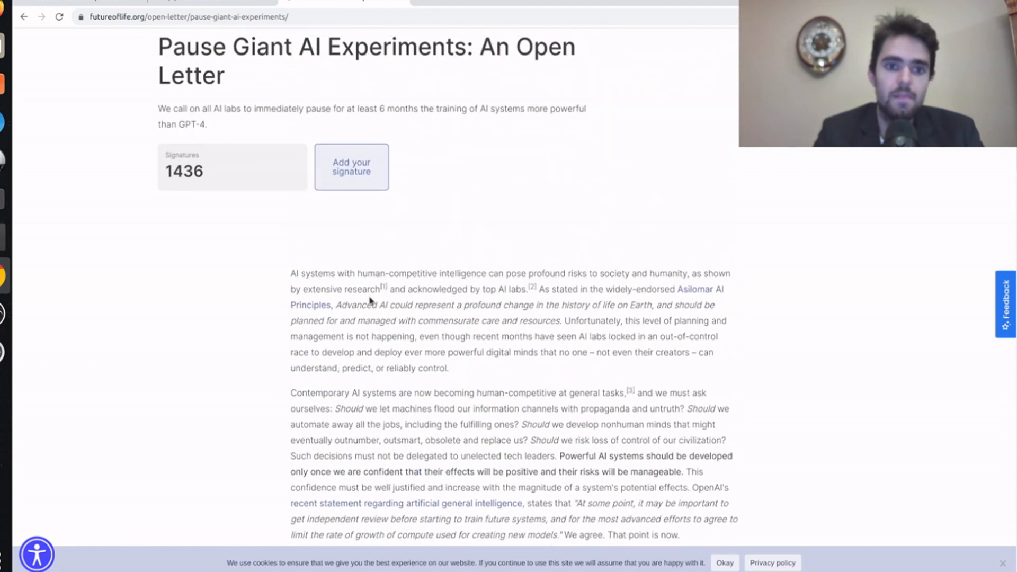
mouse_move(376, 276)
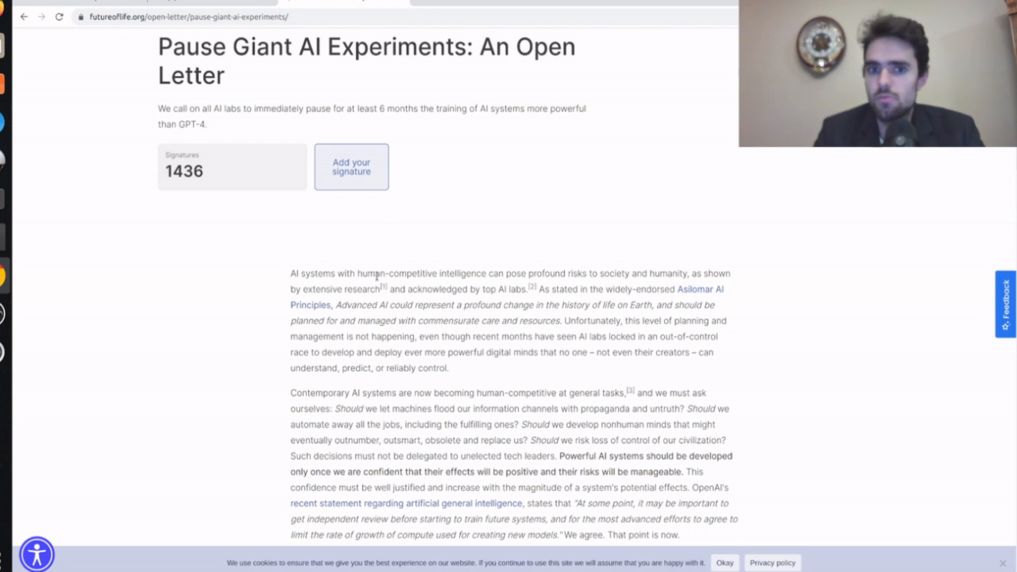
scroll(down, 3)
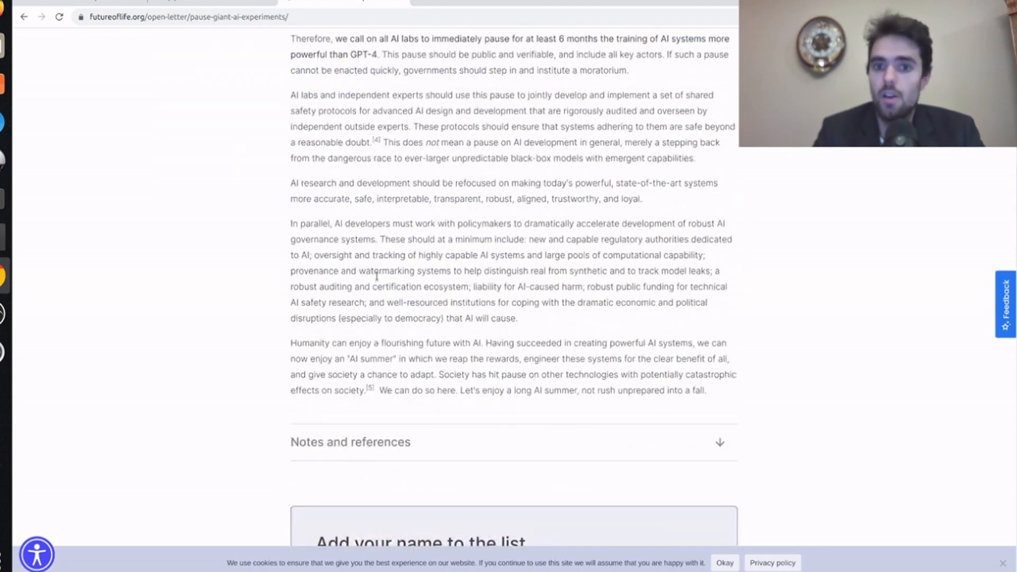
scroll(up, 3)
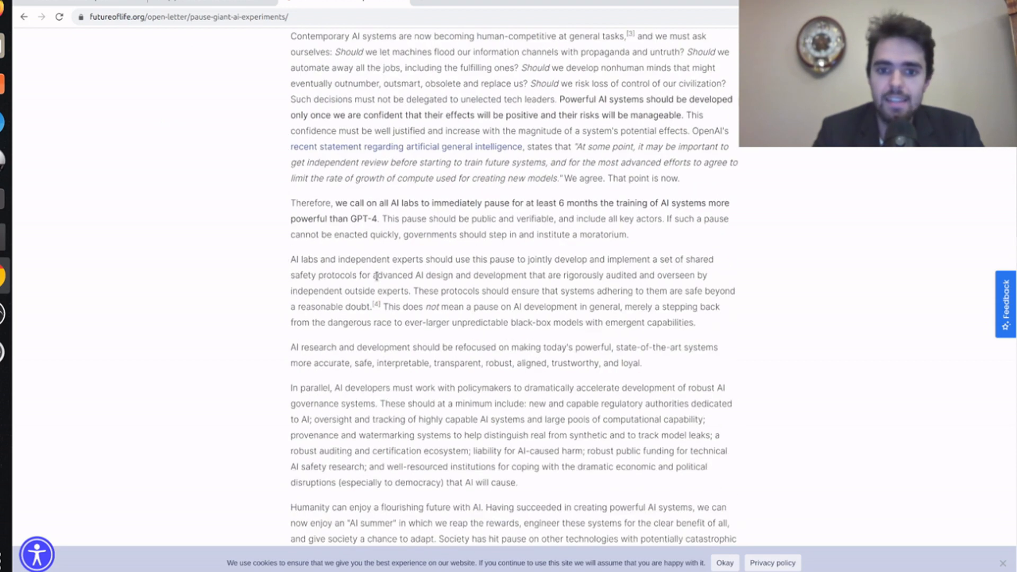
scroll(up, 3)
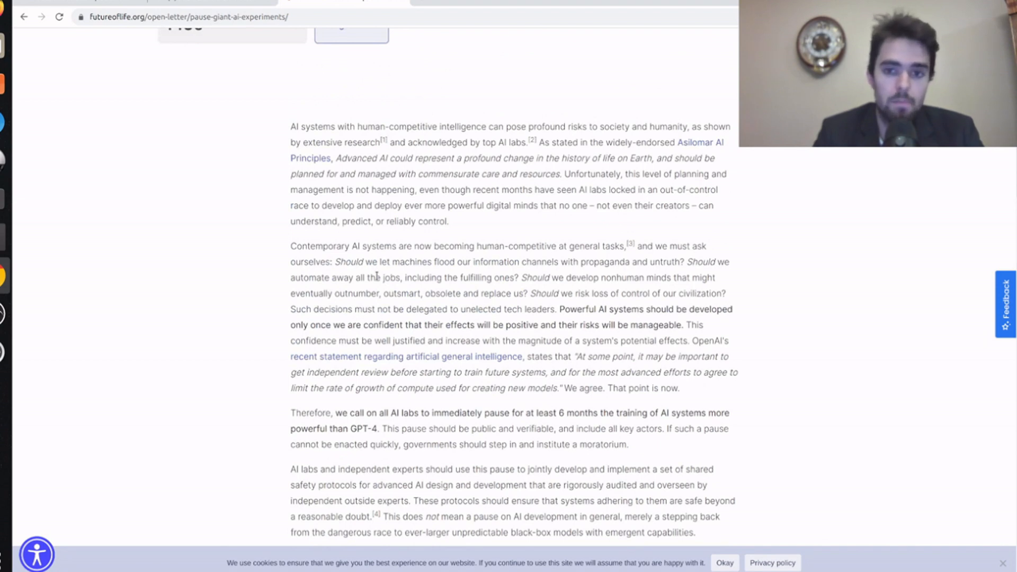
scroll(up, 3)
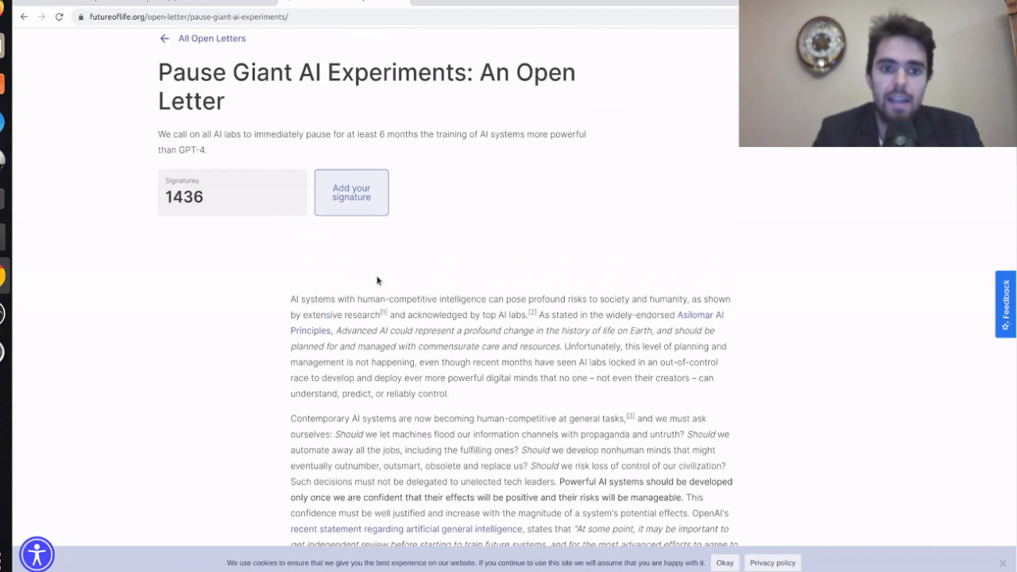